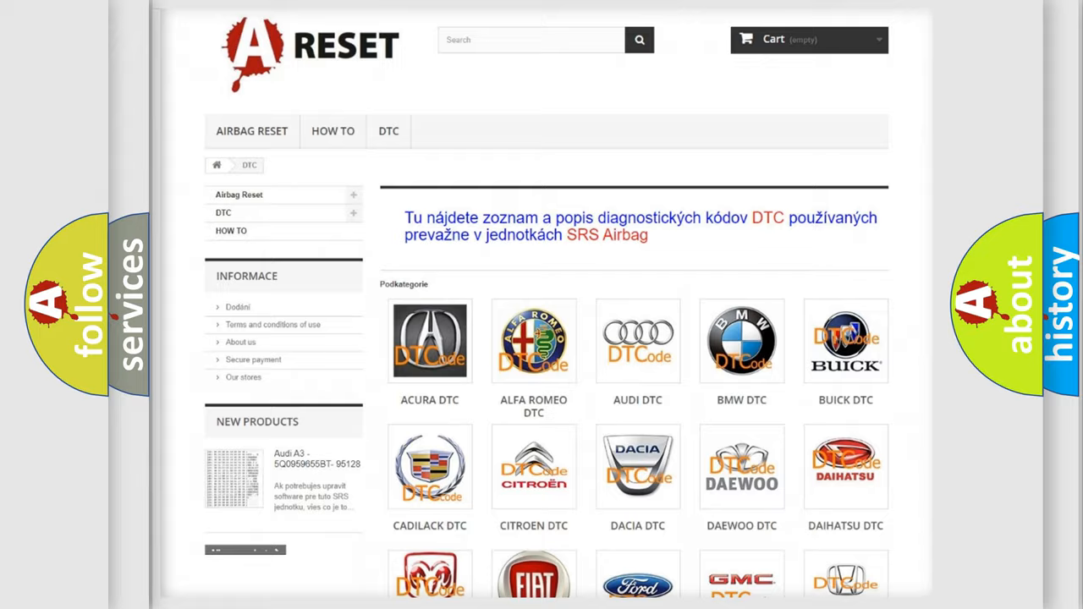
# Step: Open the FIAT DTC tile from the category grid and scroll through its trouble code subcategories
pyautogui.scroll(-3)
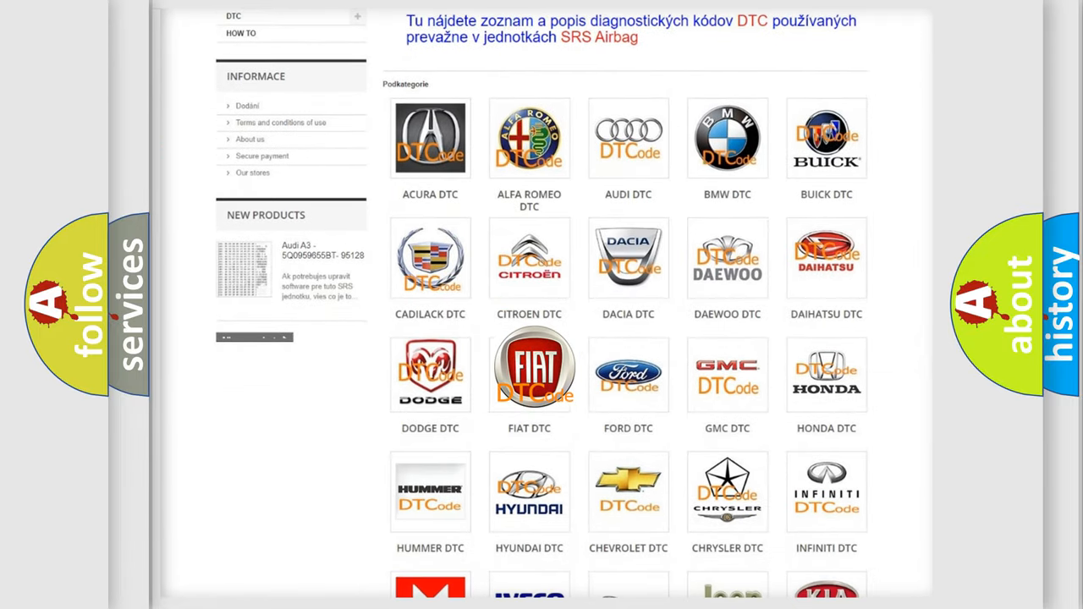
pyautogui.click(529, 372)
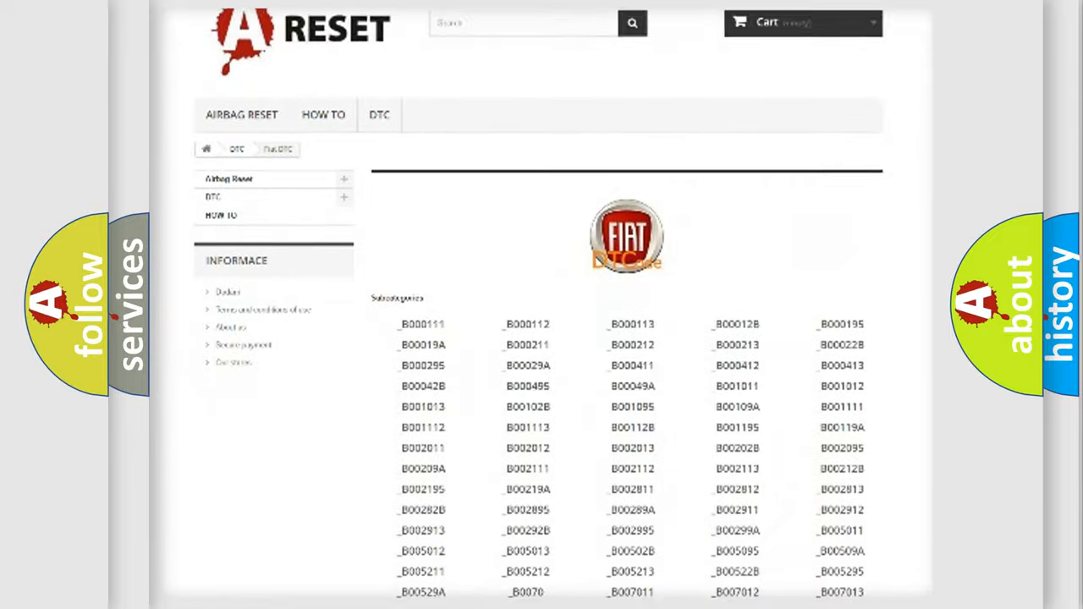
pyautogui.scroll(-3)
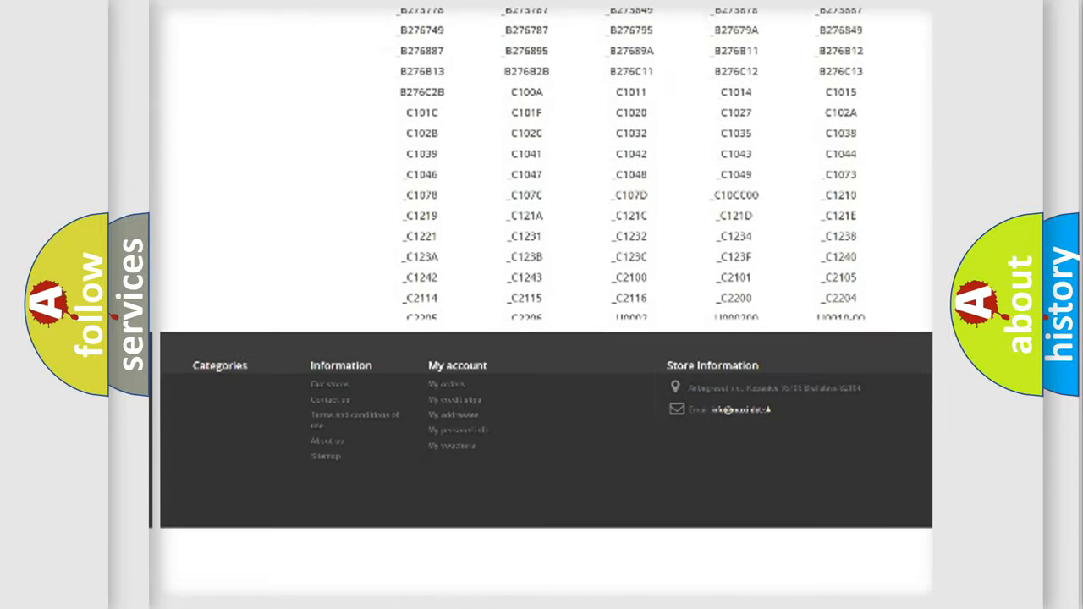
pyautogui.scroll(-3)
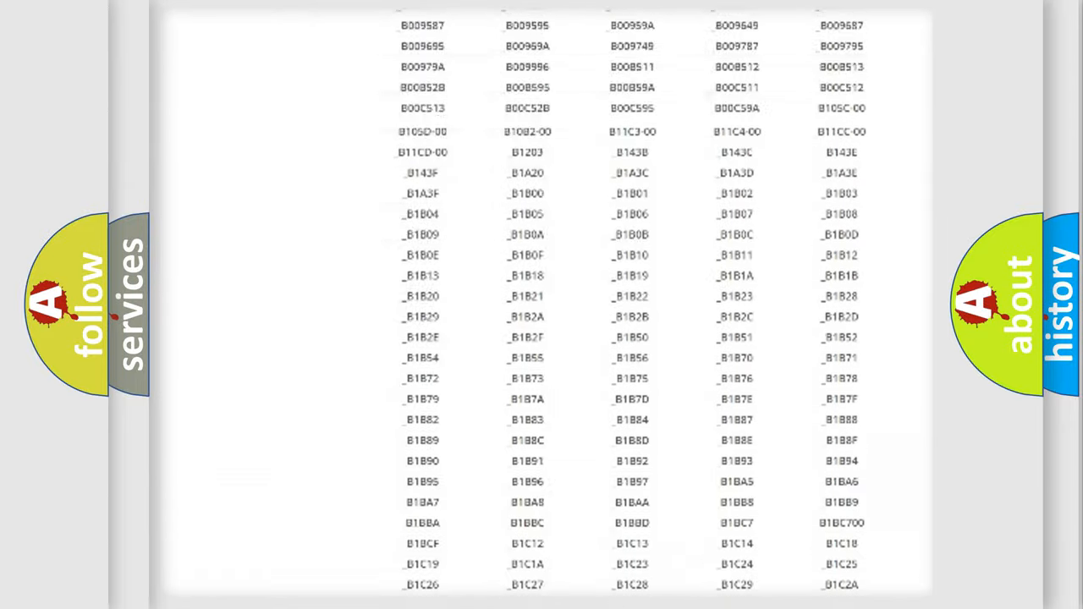